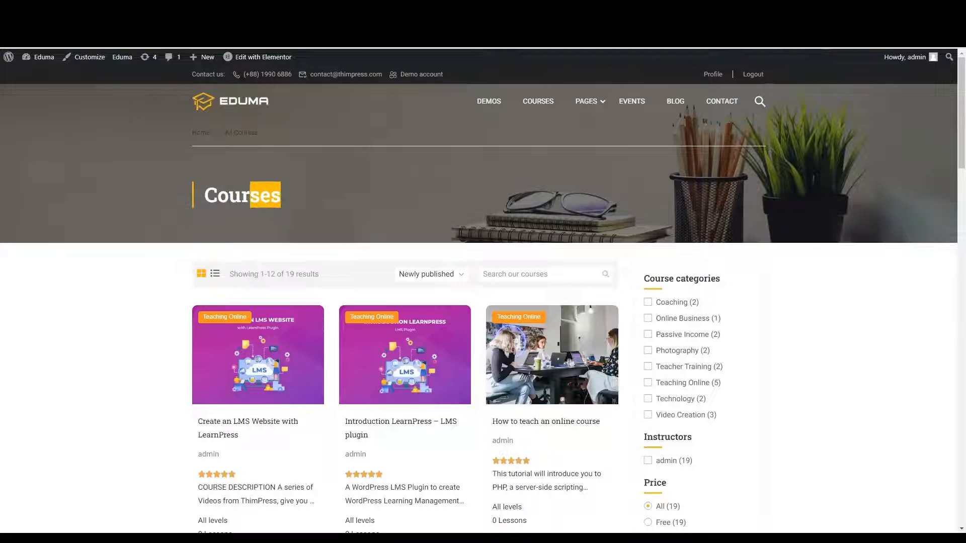
# Scroll through the front-end Courses archive page to review the course listing.
pyautogui.scroll(-3)
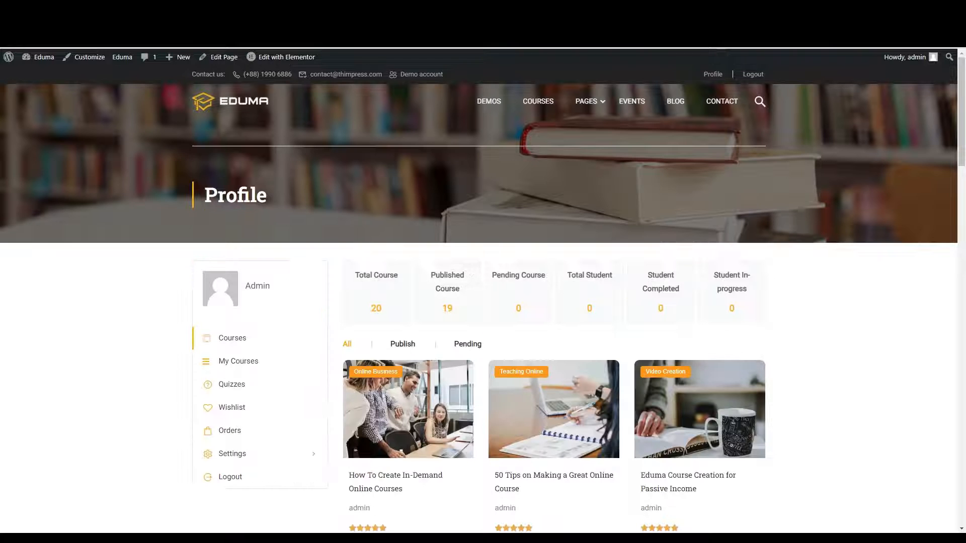
pyautogui.scroll(-3)
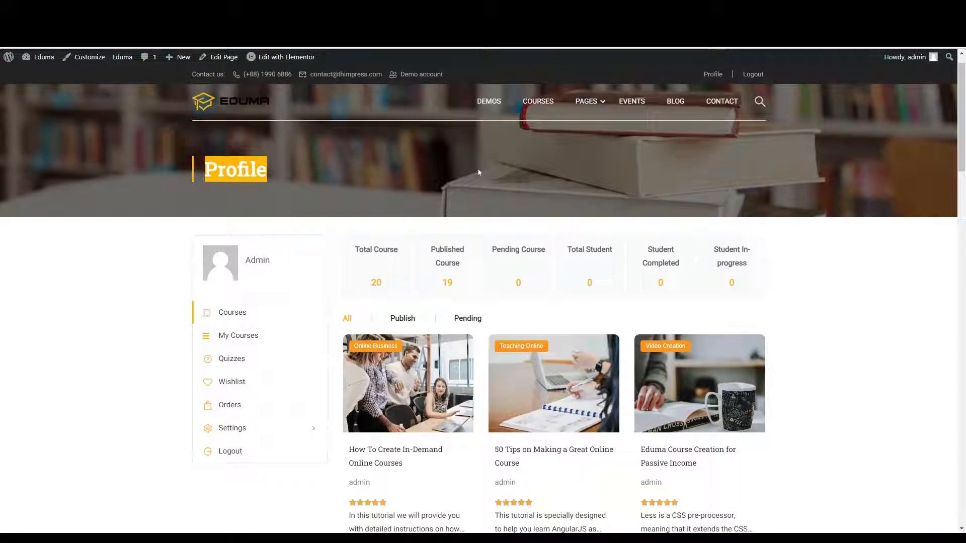
pyautogui.scroll(-3)
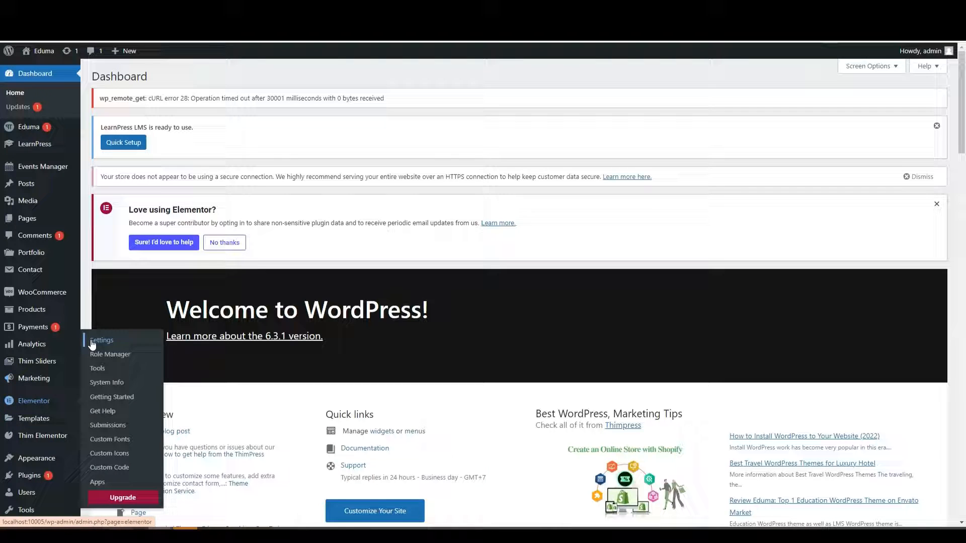
# Review Elementor Settings > Features, scrolling the experiments list to its end.
pyautogui.click(102, 340)
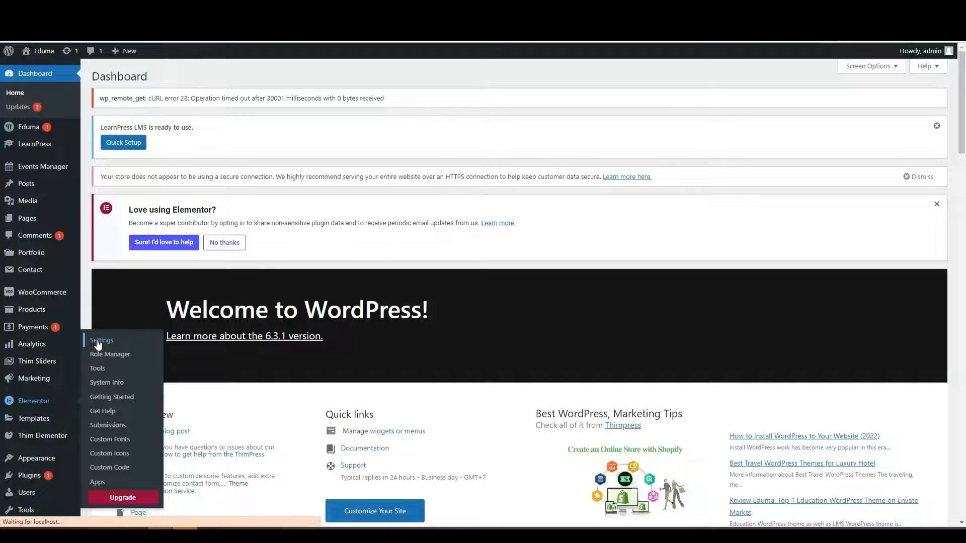
pyautogui.click(100, 340)
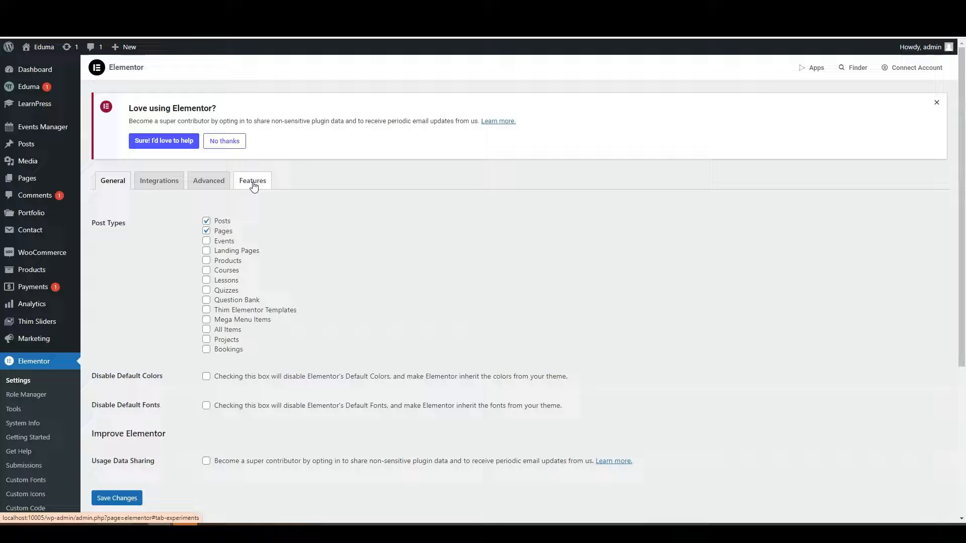
pyautogui.click(252, 181)
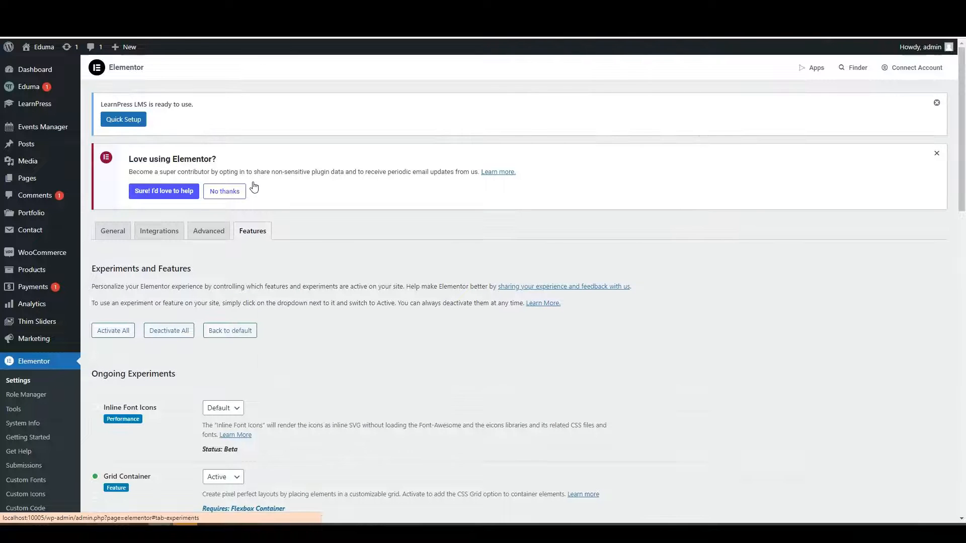
pyautogui.scroll(-3)
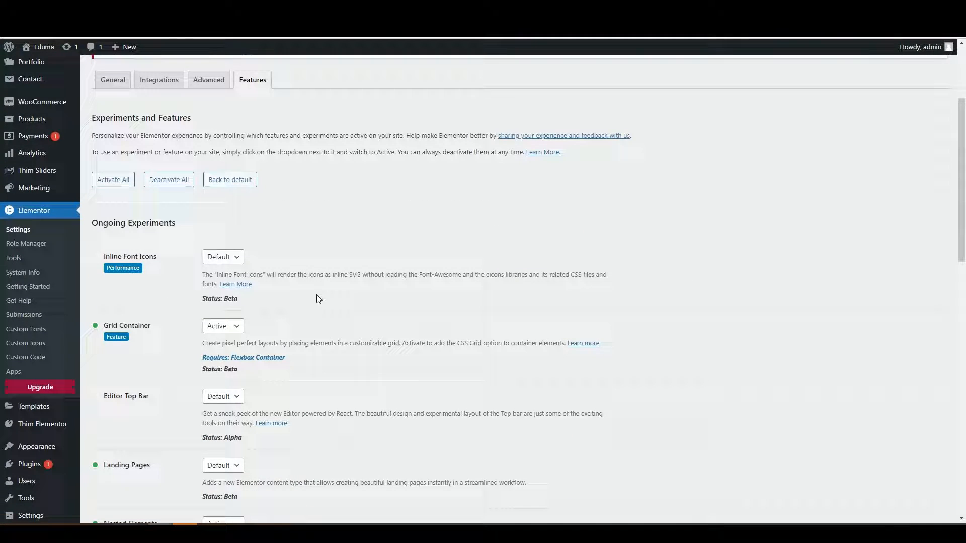
pyautogui.moveTo(268, 328)
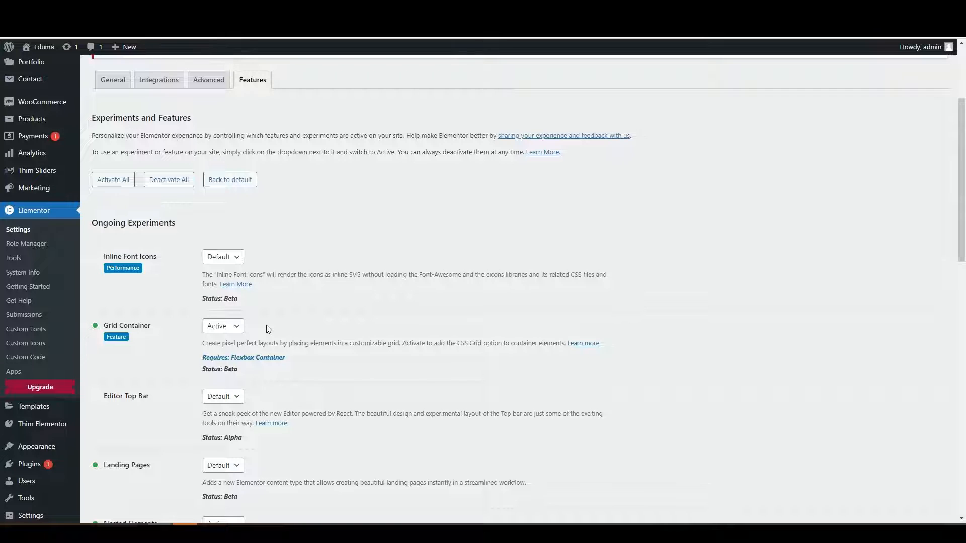
pyautogui.scroll(-3)
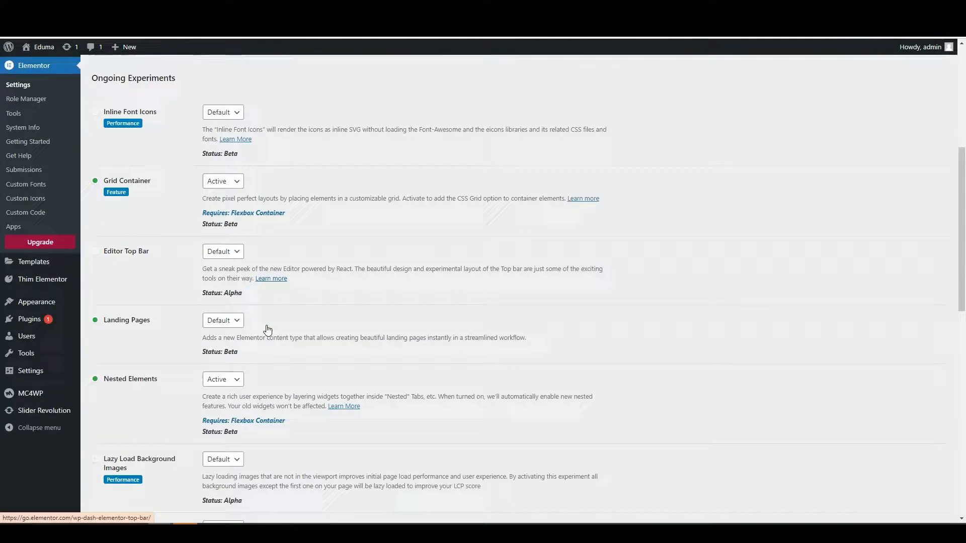
pyautogui.scroll(-3)
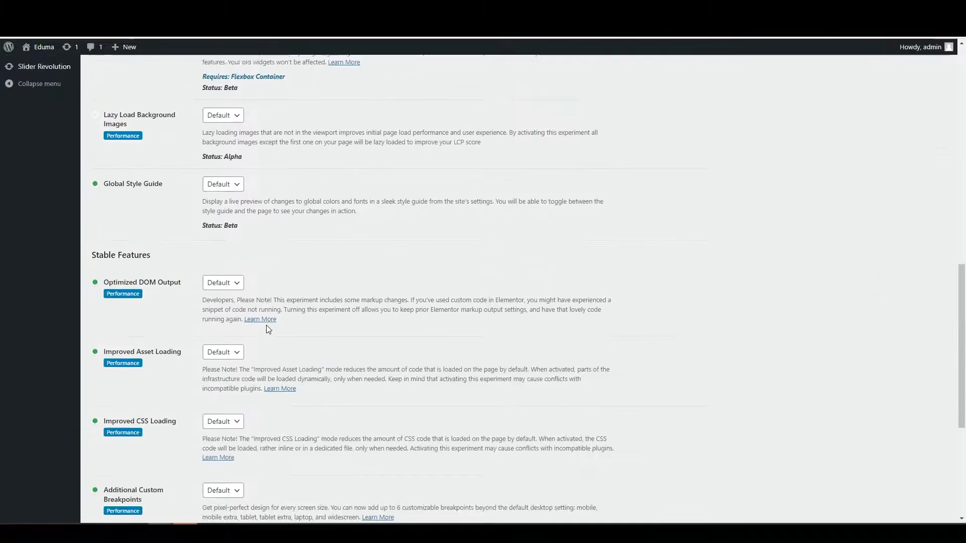
pyautogui.scroll(-3)
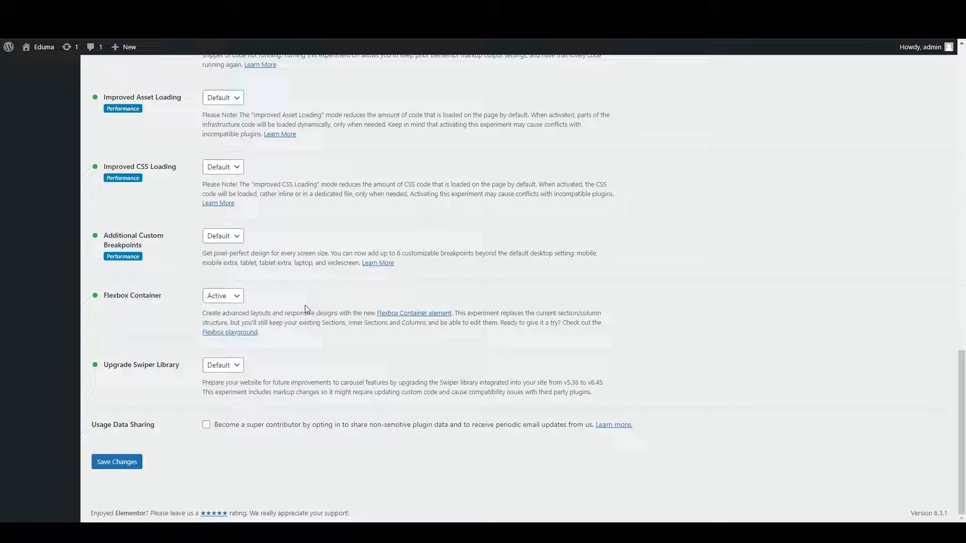
pyautogui.moveTo(118, 431)
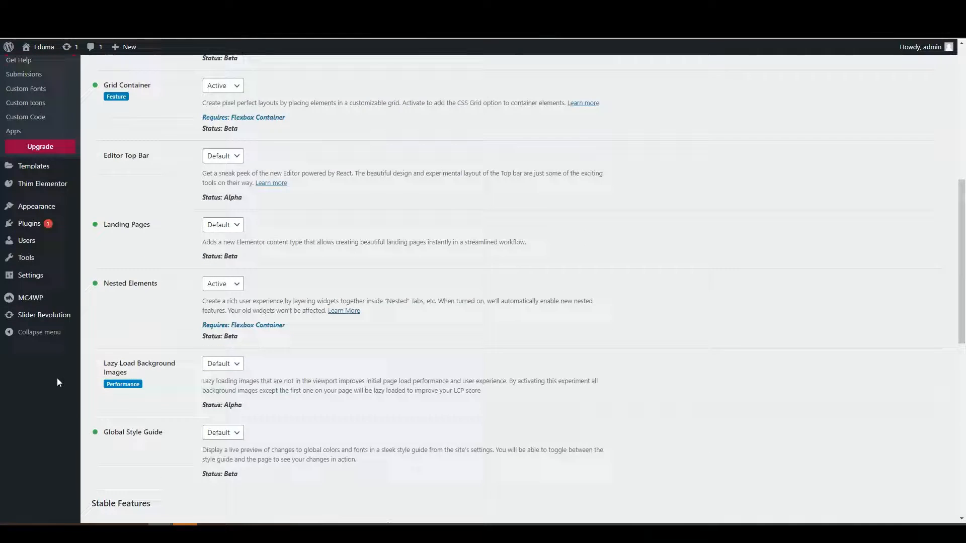
pyautogui.moveTo(42, 234)
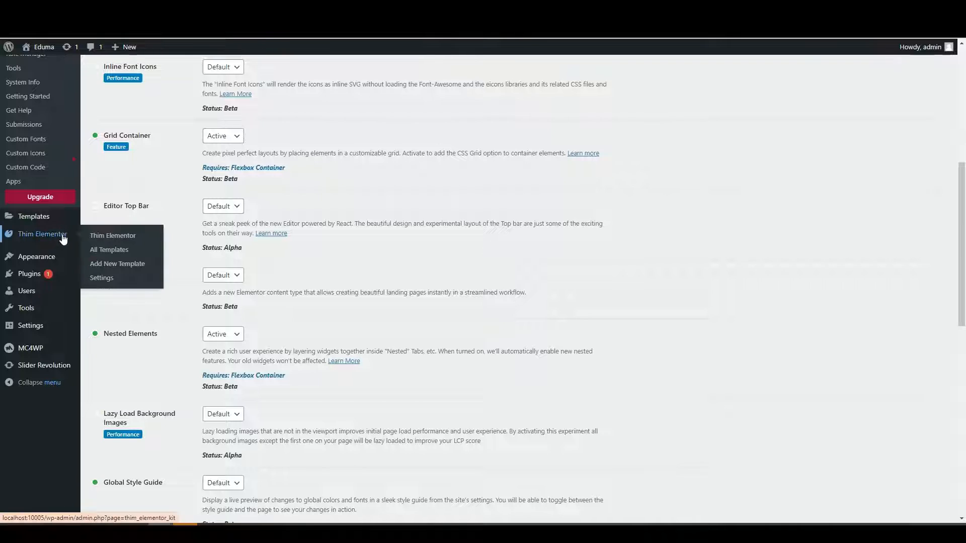
pyautogui.moveTo(116, 264)
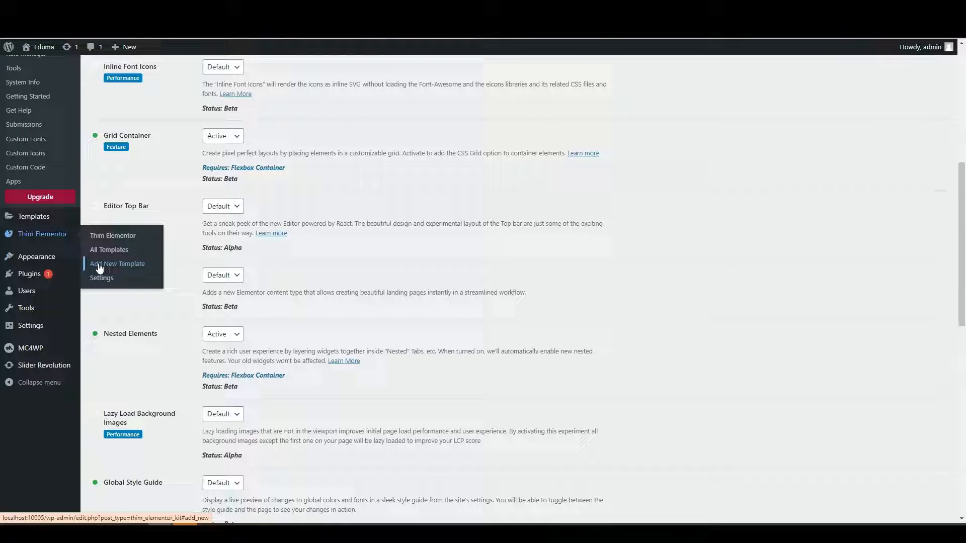
# Bring up the Add new template dialog from the Thim Elementor menu.
pyautogui.click(116, 264)
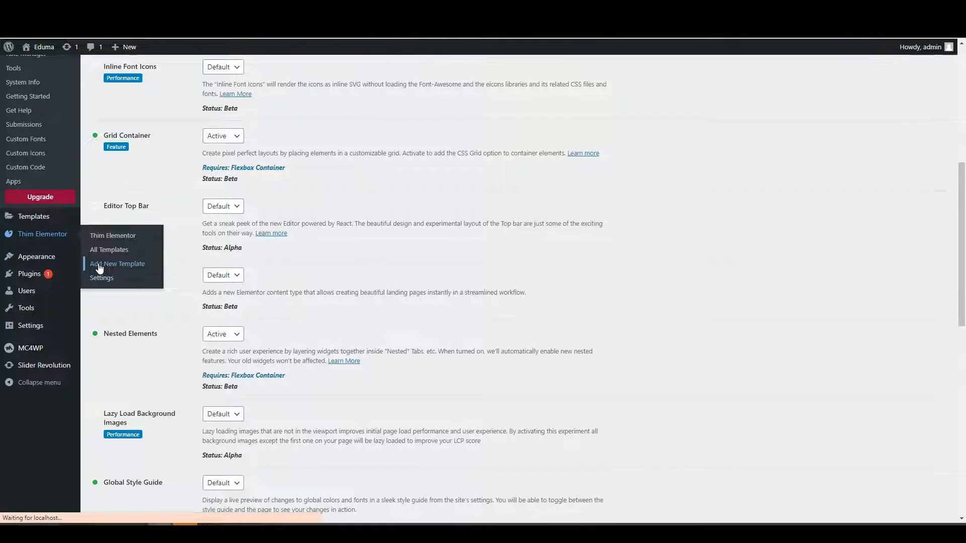
pyautogui.click(117, 264)
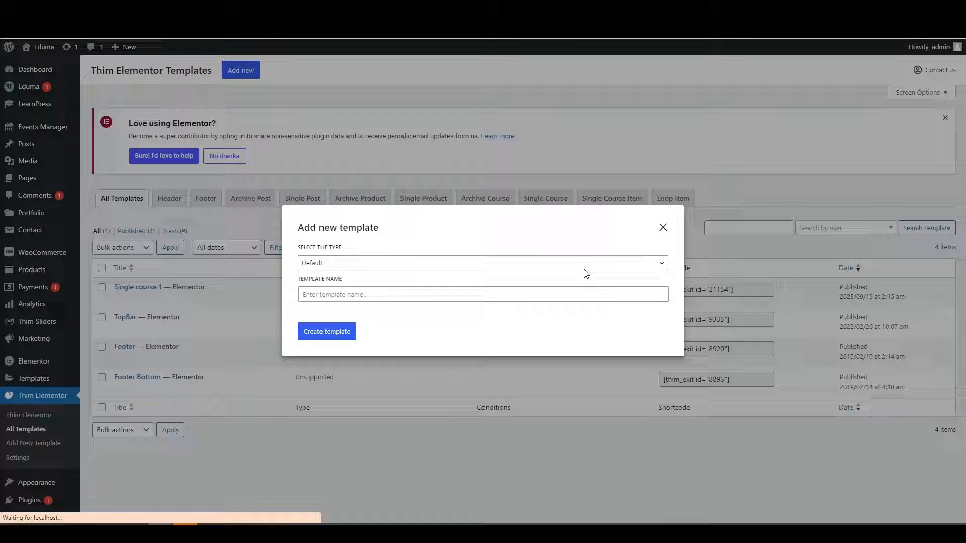
# Make it a Loop Item named 'single course 2' for Course post type with Course Layout Grid.
pyautogui.click(477, 264)
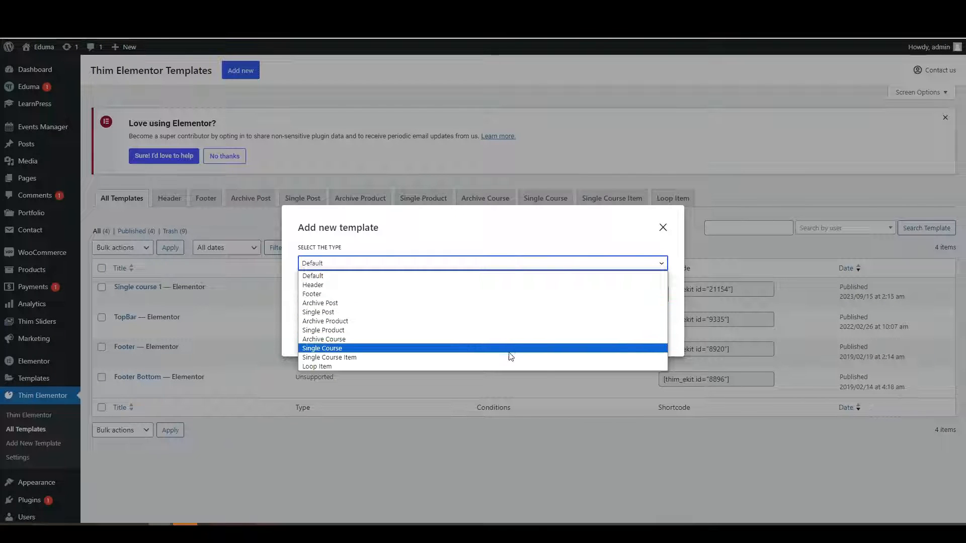
pyautogui.moveTo(506, 368)
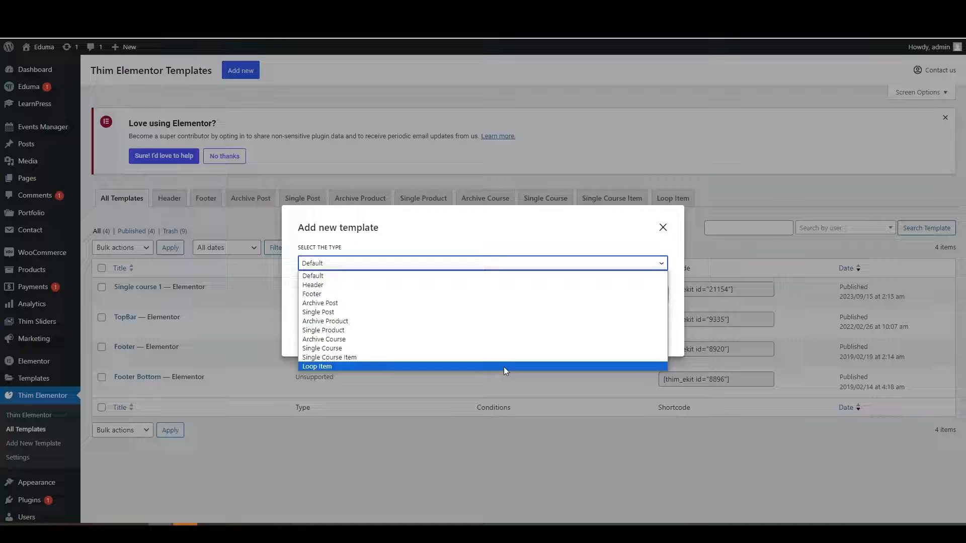
pyautogui.click(316, 366)
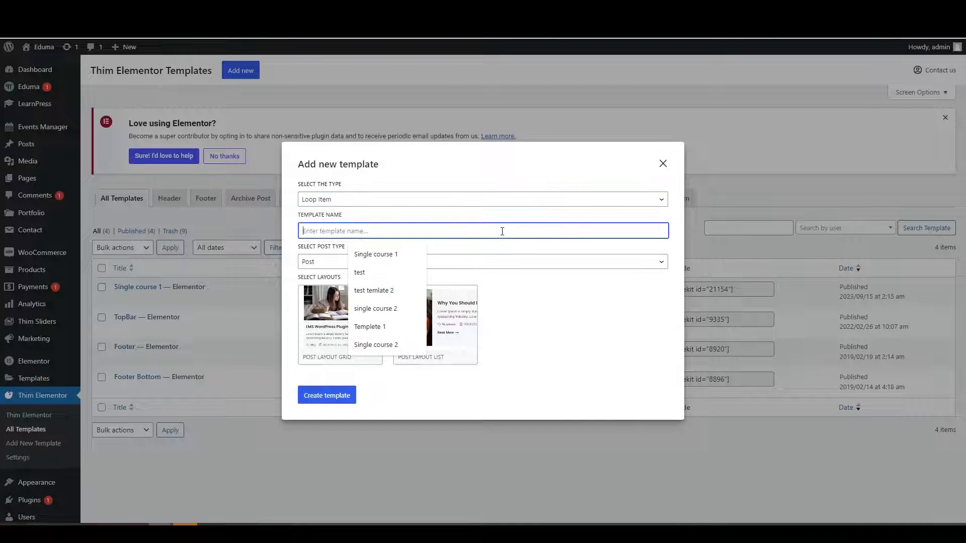
pyautogui.moveTo(453, 256)
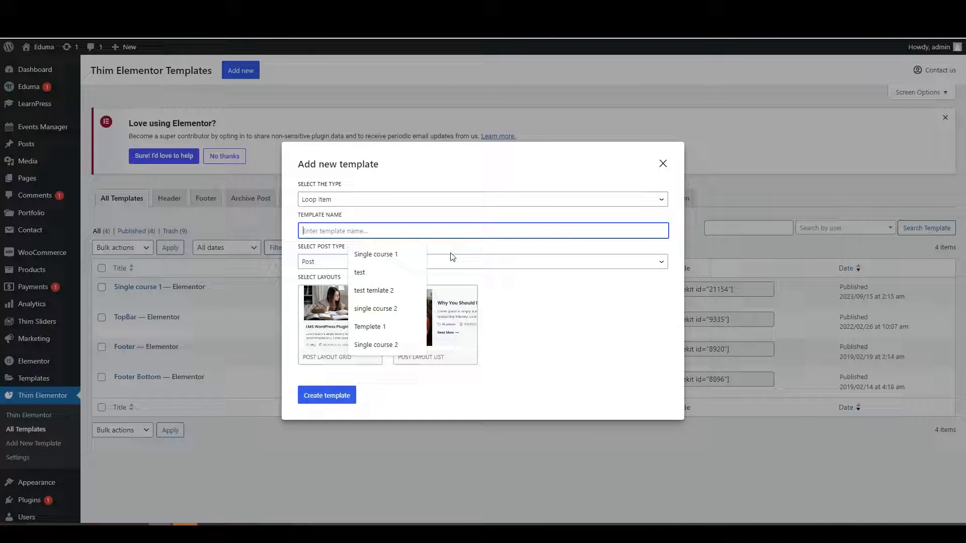
pyautogui.click(376, 309)
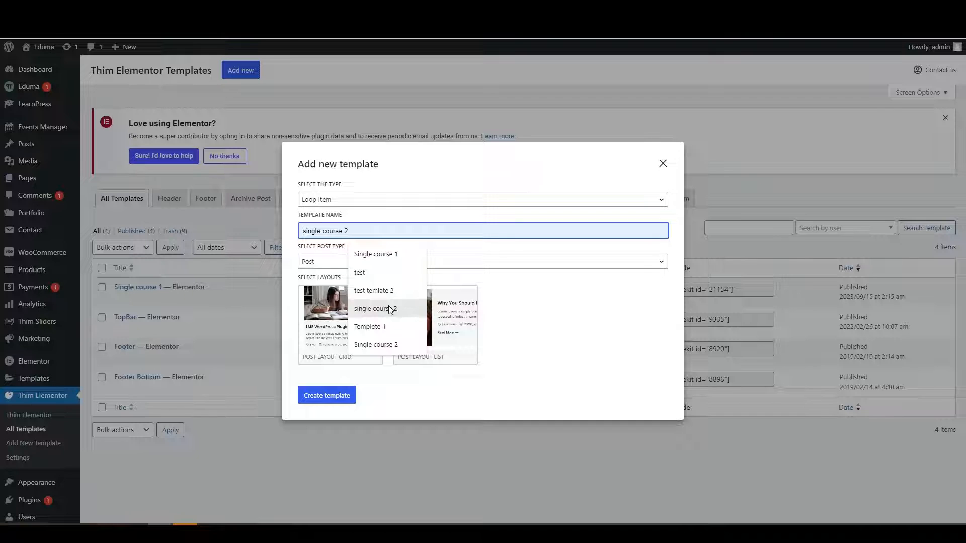
pyautogui.click(373, 309)
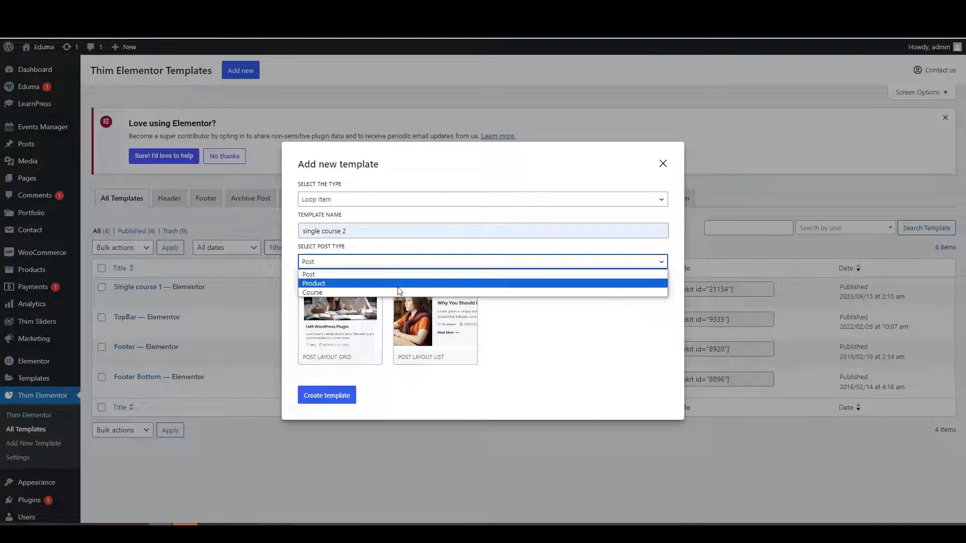
pyautogui.click(312, 292)
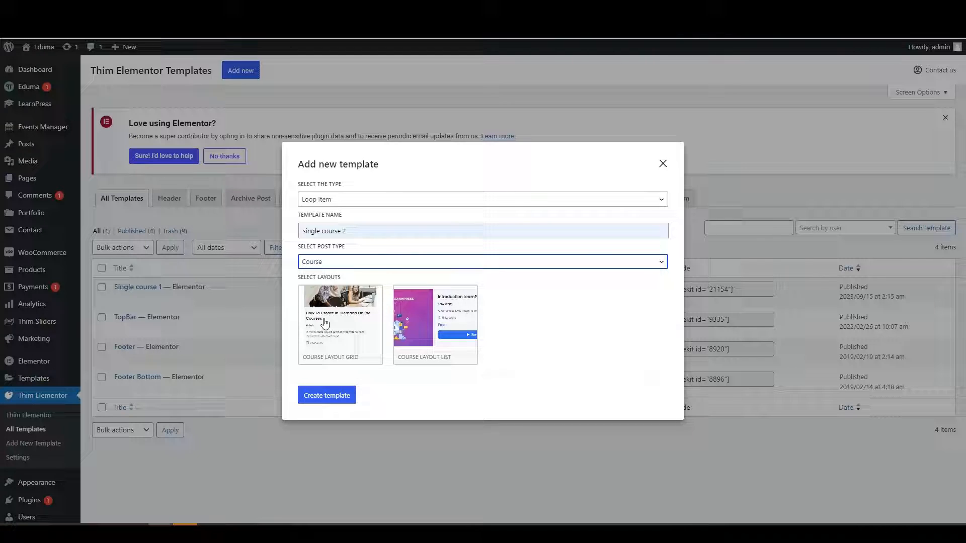
pyautogui.click(340, 322)
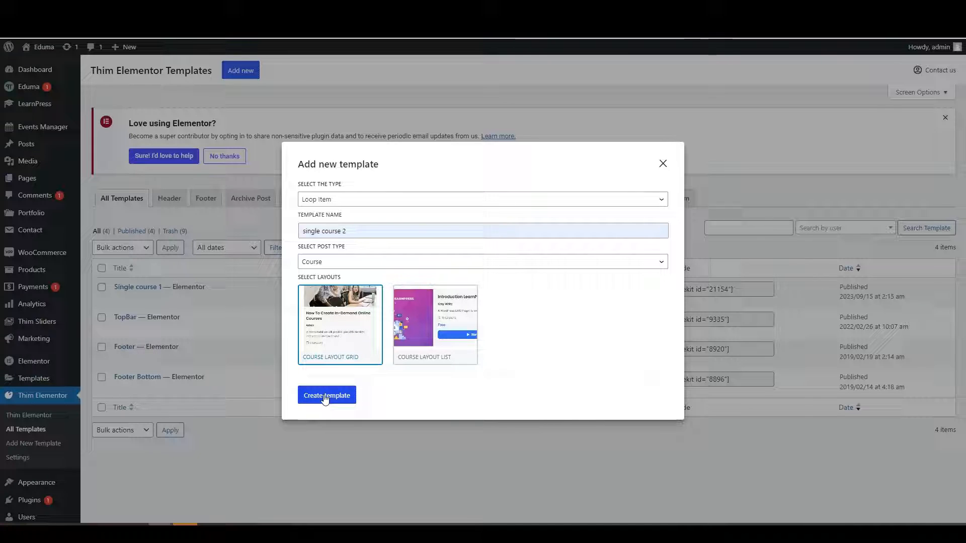
# Create the template and wait for the redirect into the Elementor editor.
pyautogui.click(326, 395)
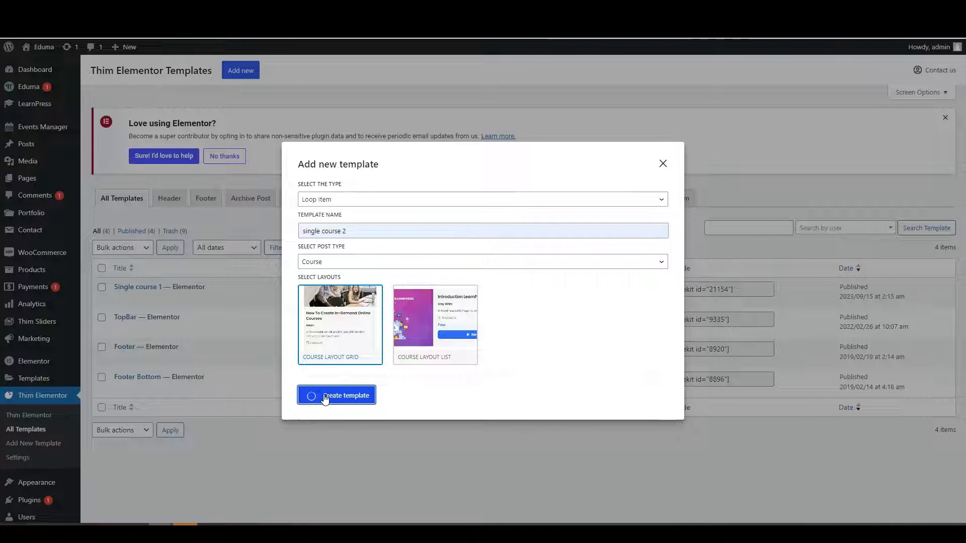
pyautogui.click(336, 395)
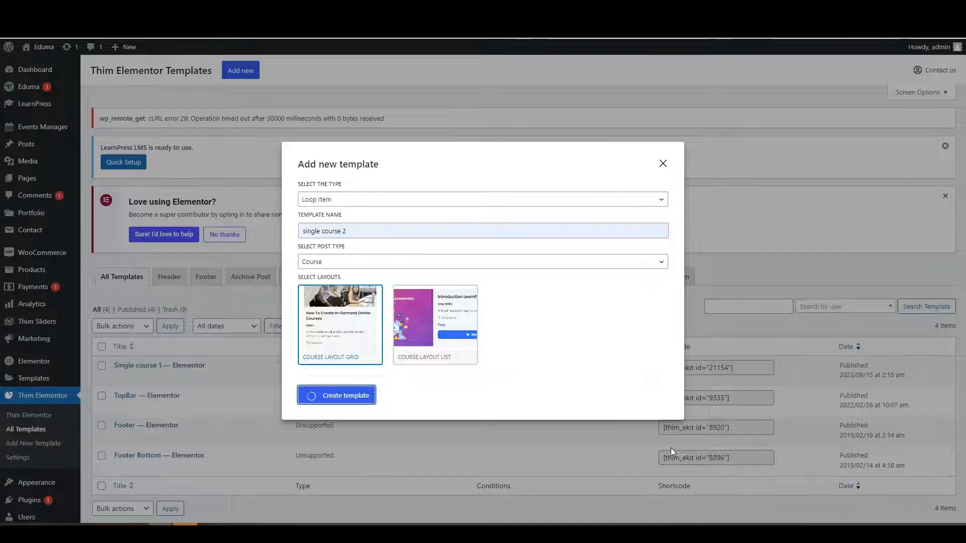
pyautogui.click(336, 395)
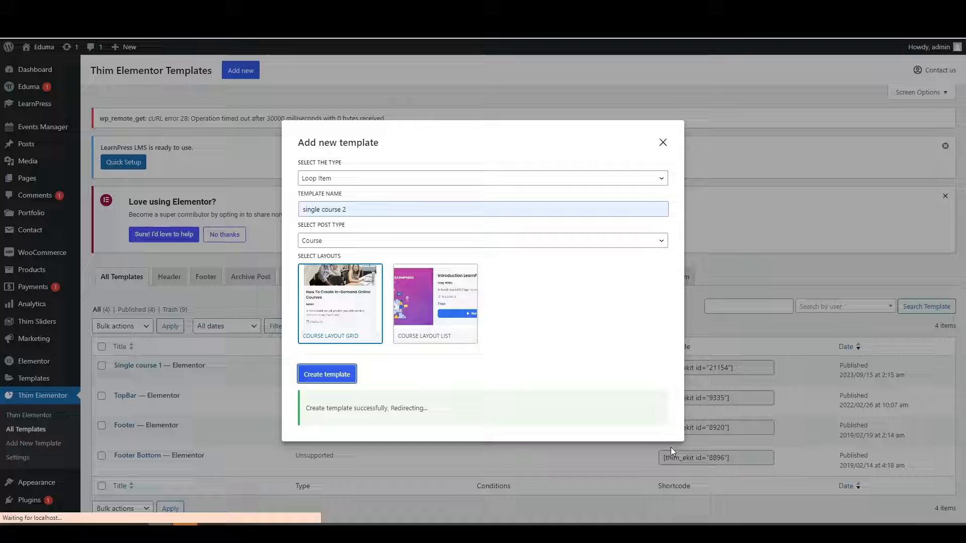
pyautogui.click(326, 373)
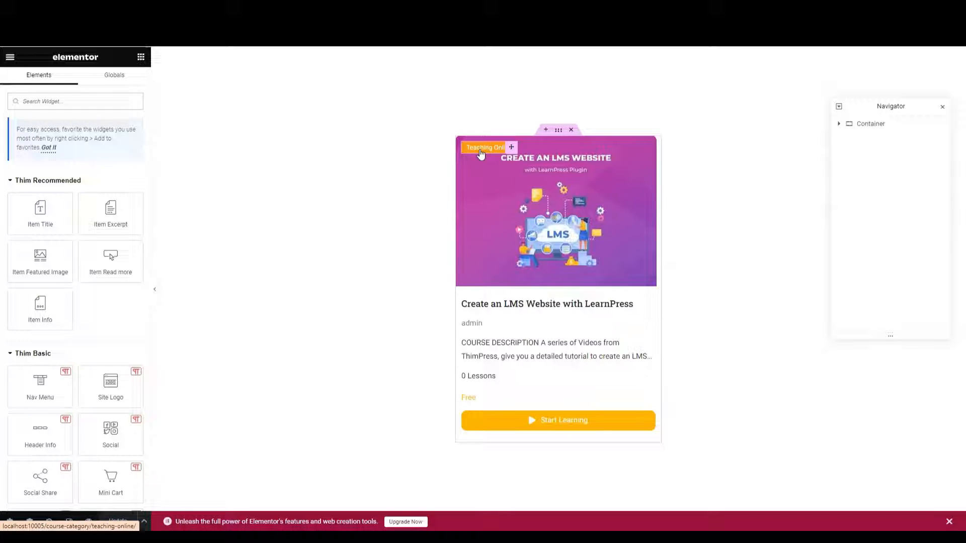
# Select the sample card's course-category heading for editing.
pyautogui.click(484, 147)
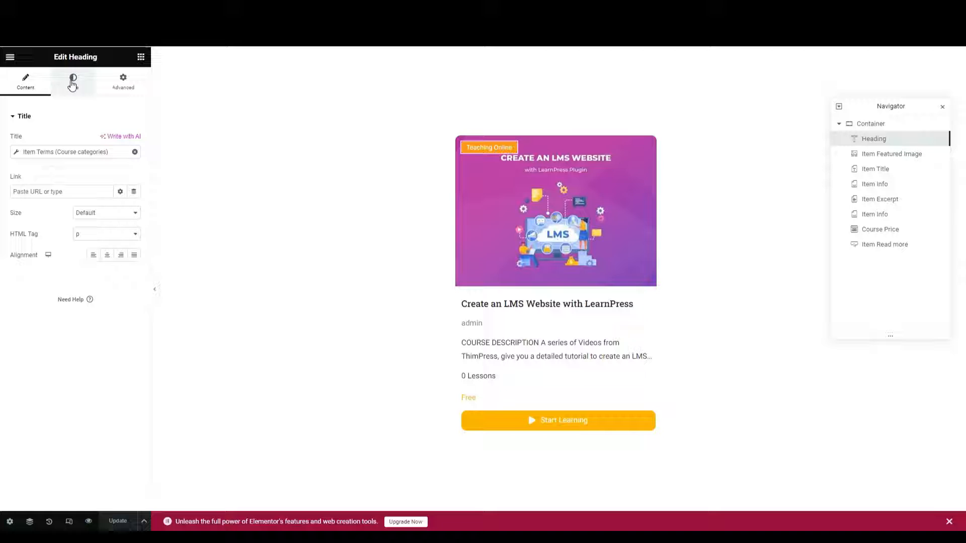
# In the heading's Style settings, try the Price Free green then set Text Color to global White.
pyautogui.click(72, 80)
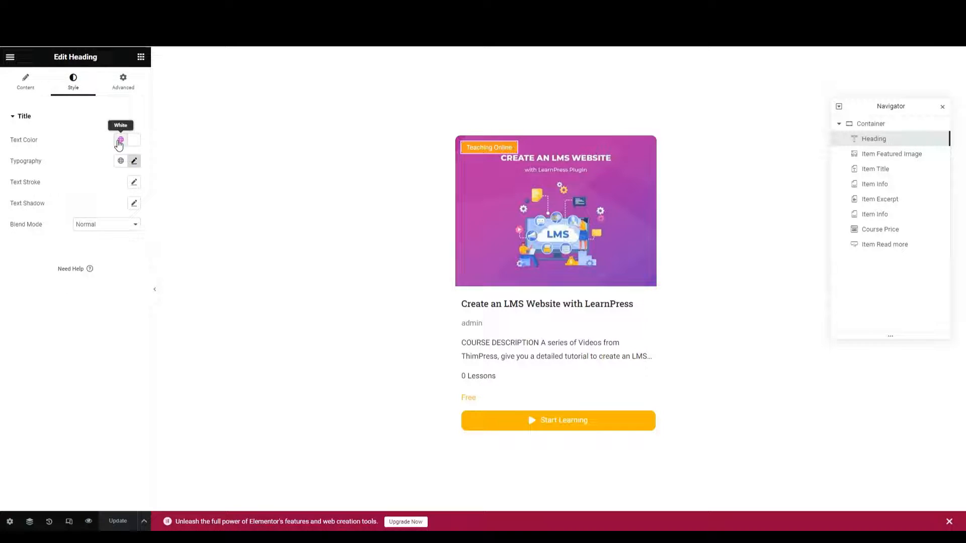
pyautogui.click(121, 140)
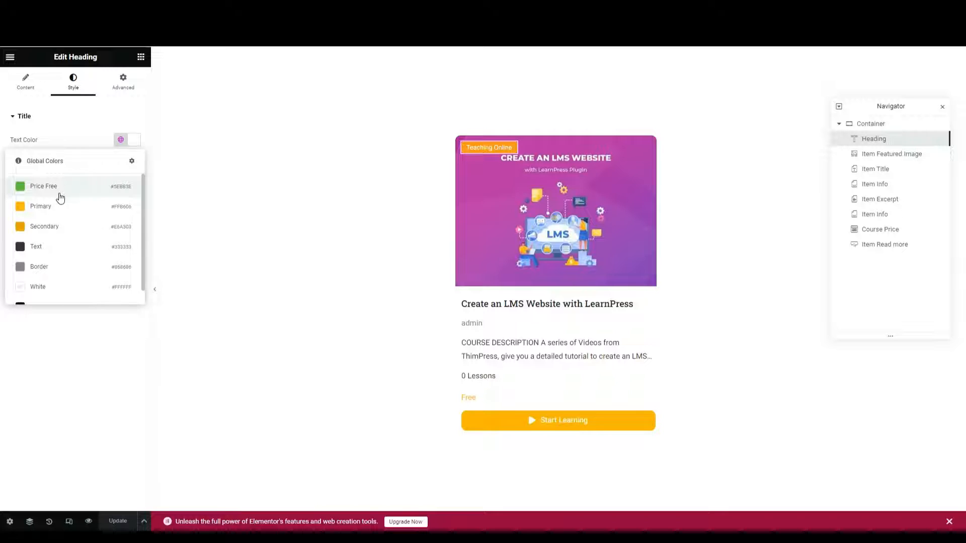
pyautogui.click(43, 186)
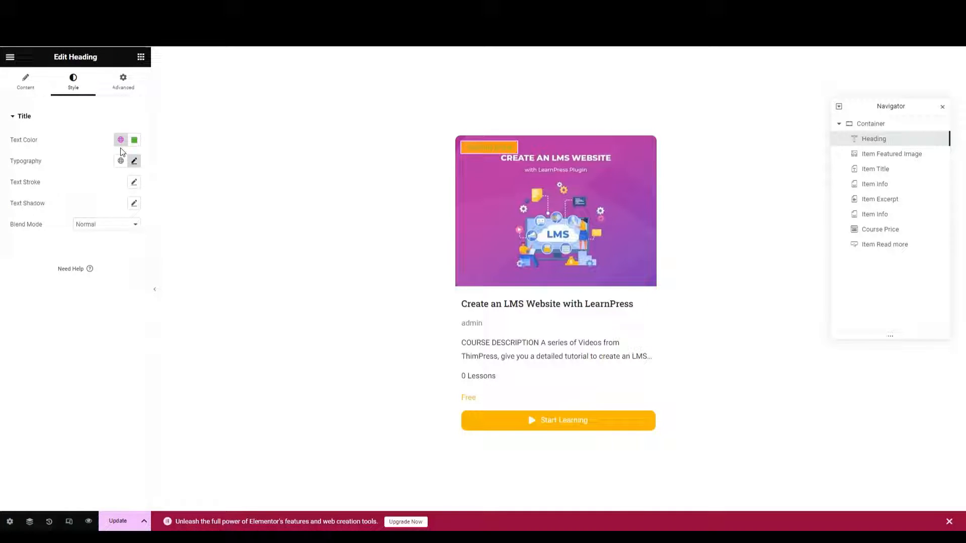
pyautogui.click(120, 139)
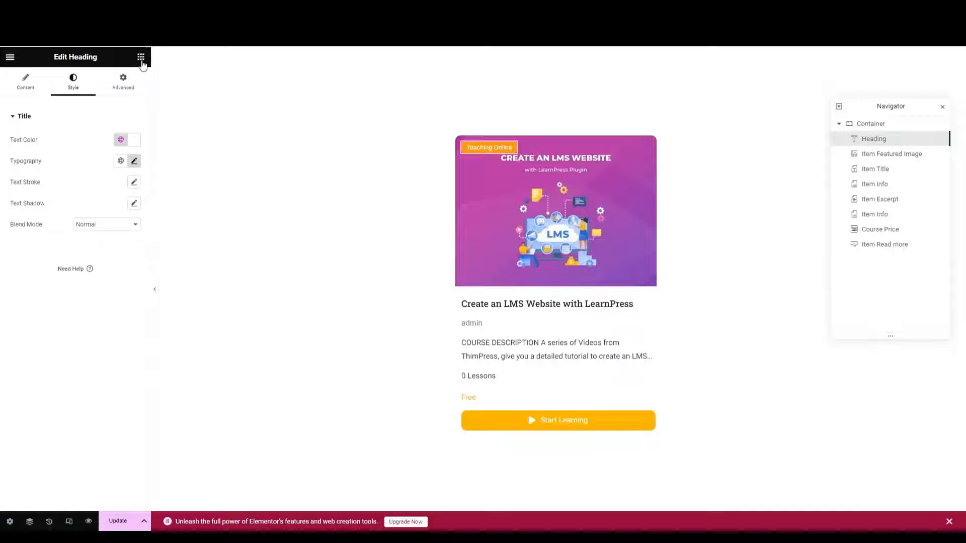
# Search 'ra' and place a Star Rating widget below the author Item Info.
pyautogui.click(141, 57)
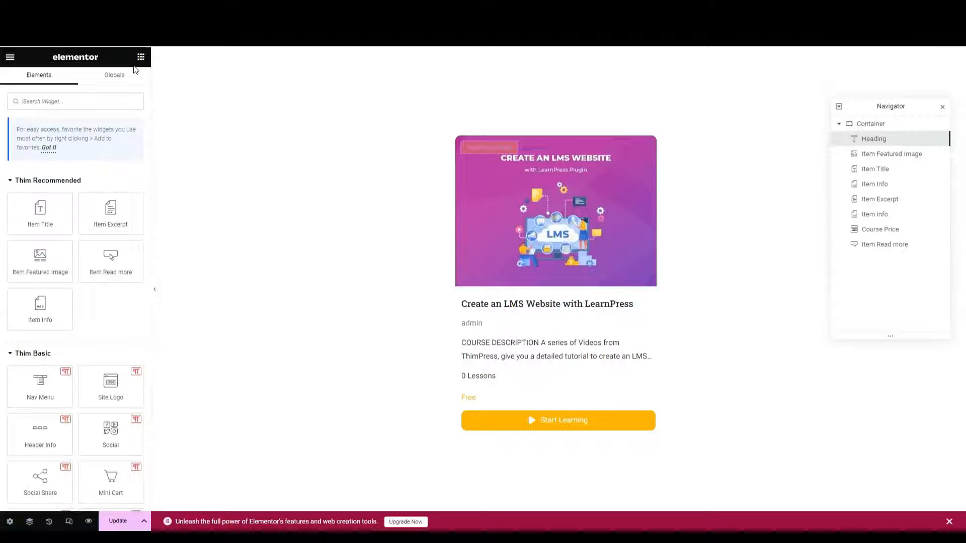
pyautogui.write('ra')
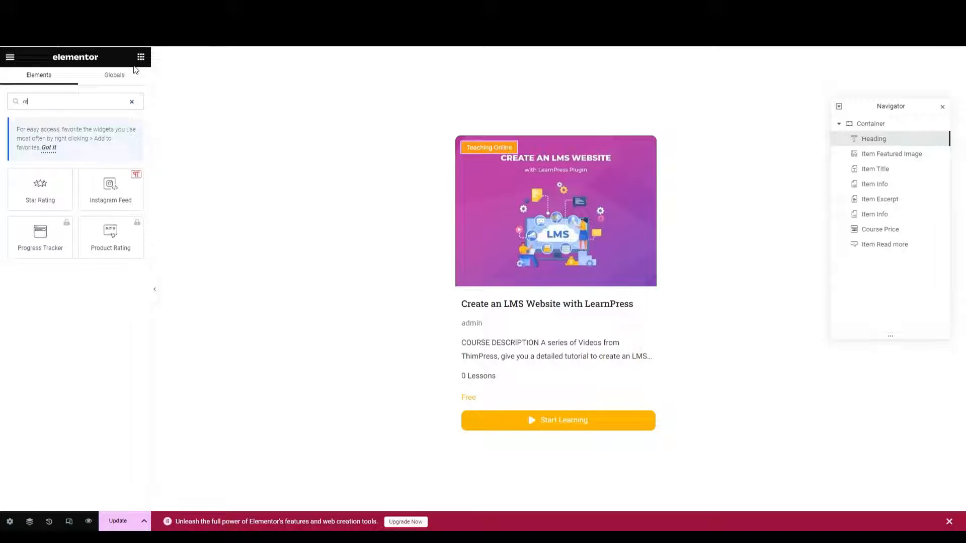
pyautogui.moveTo(31, 192)
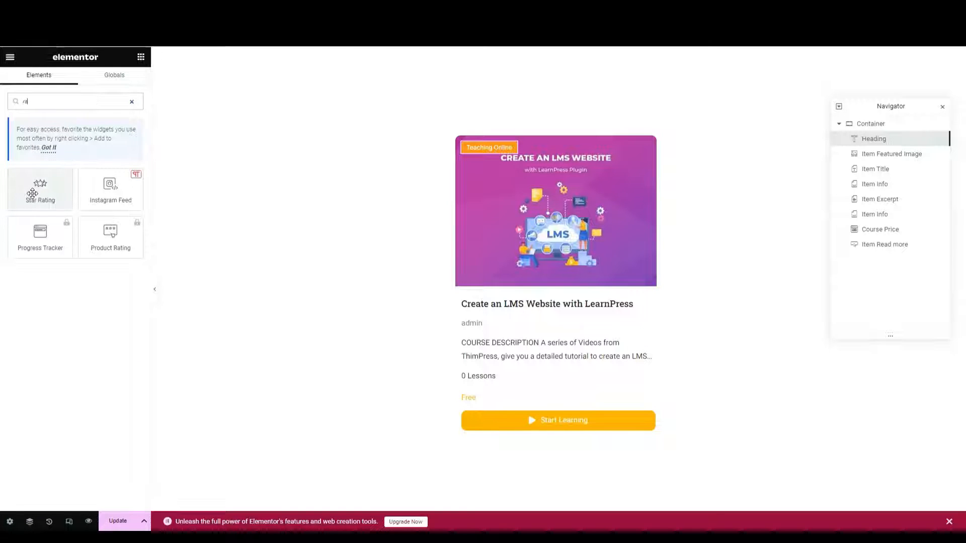
pyautogui.moveTo(39, 188); pyautogui.dragTo(177, 232)
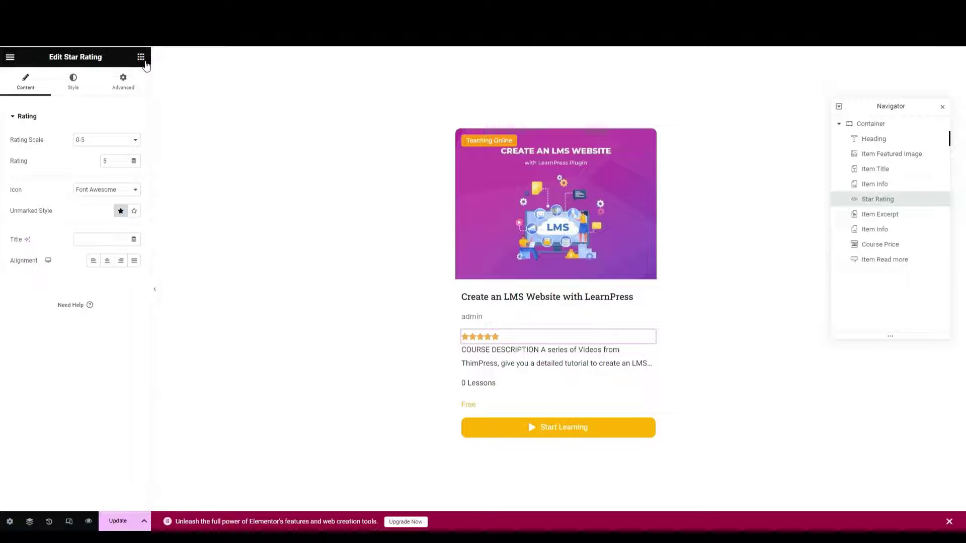
# Place a Text Editor showing Course Level under the excerpt and update the template.
pyautogui.click(141, 56)
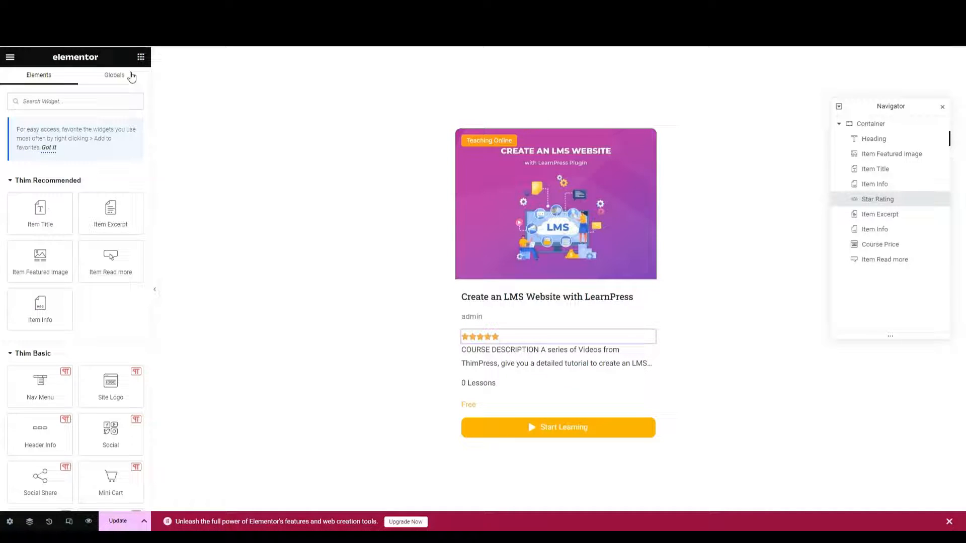
pyautogui.write('t')
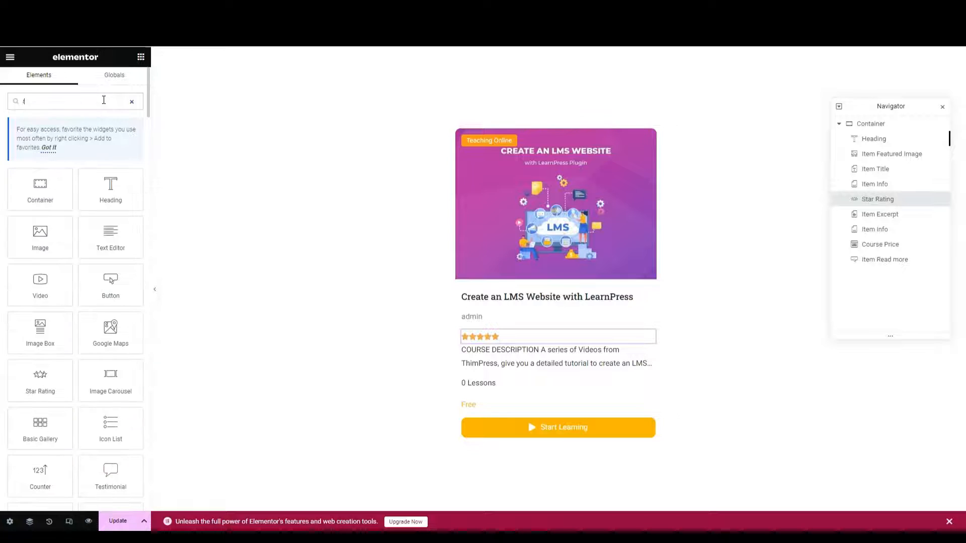
pyautogui.write('ext')
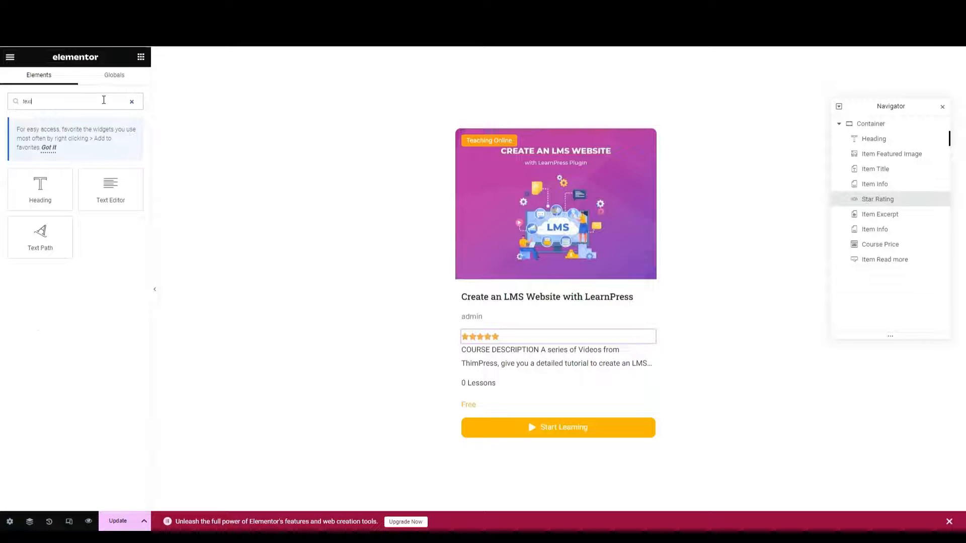
pyautogui.moveTo(111, 189); pyautogui.dragTo(370, 306)
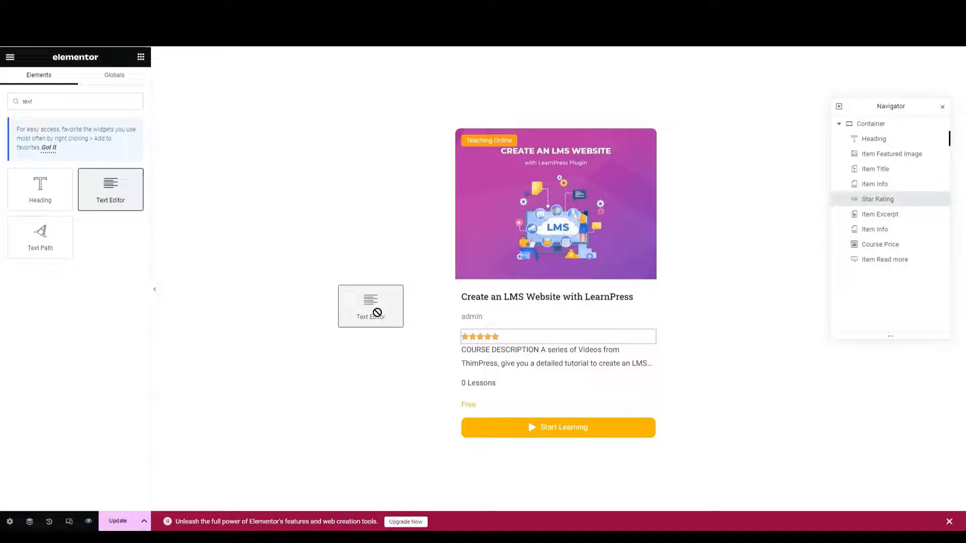
pyautogui.moveTo(370, 306); pyautogui.dragTo(557, 376)
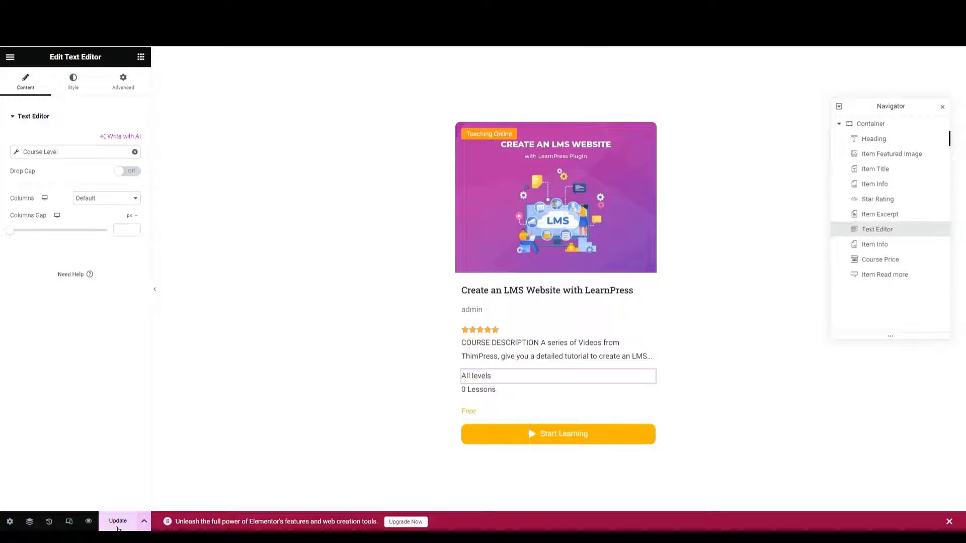
pyautogui.click(117, 522)
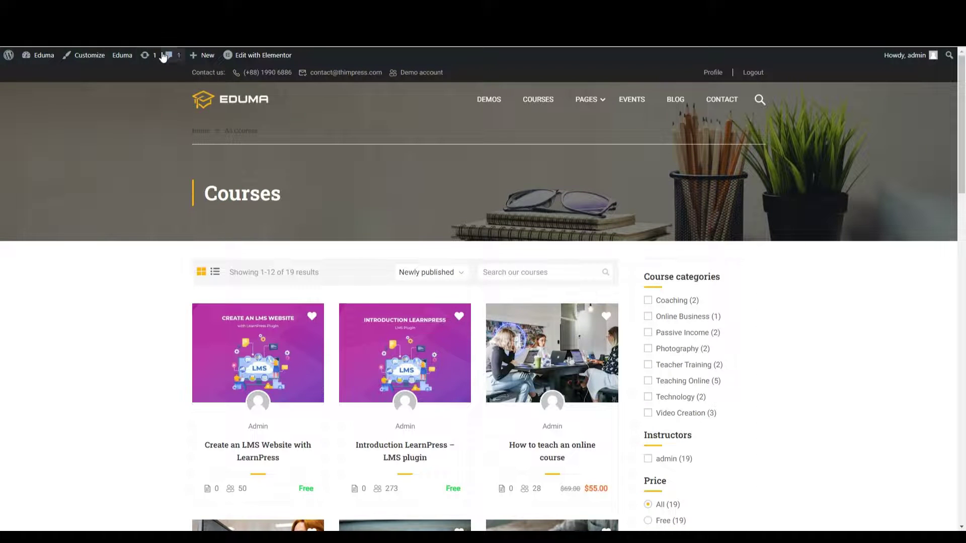
# In Customizer Courses > Settings, choose 'single course 2' as the Loop Course Item.
pyautogui.click(88, 55)
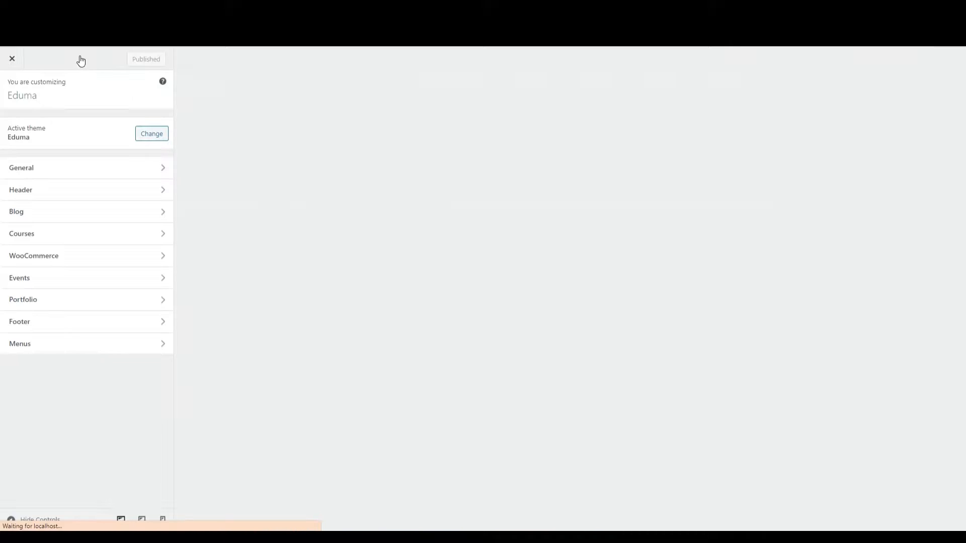
pyautogui.moveTo(113, 133)
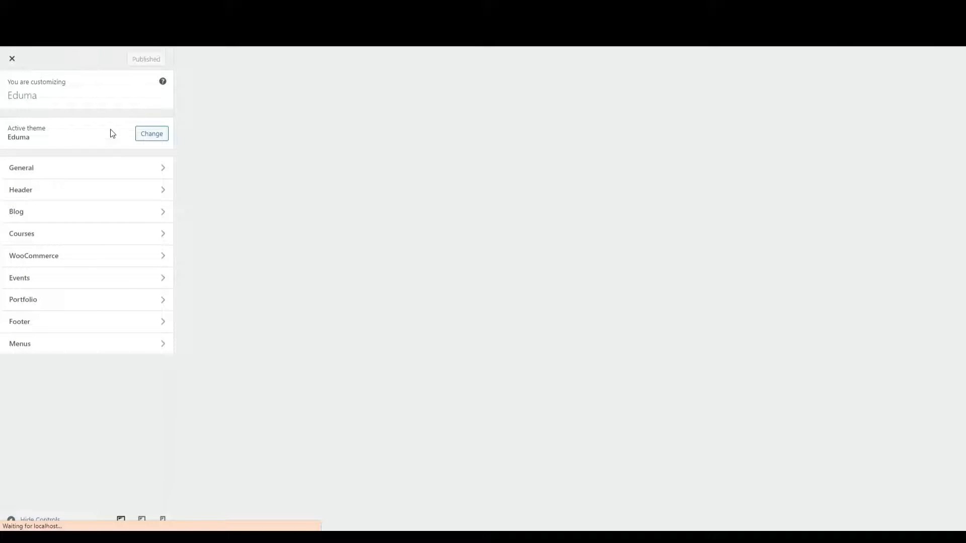
pyautogui.click(22, 233)
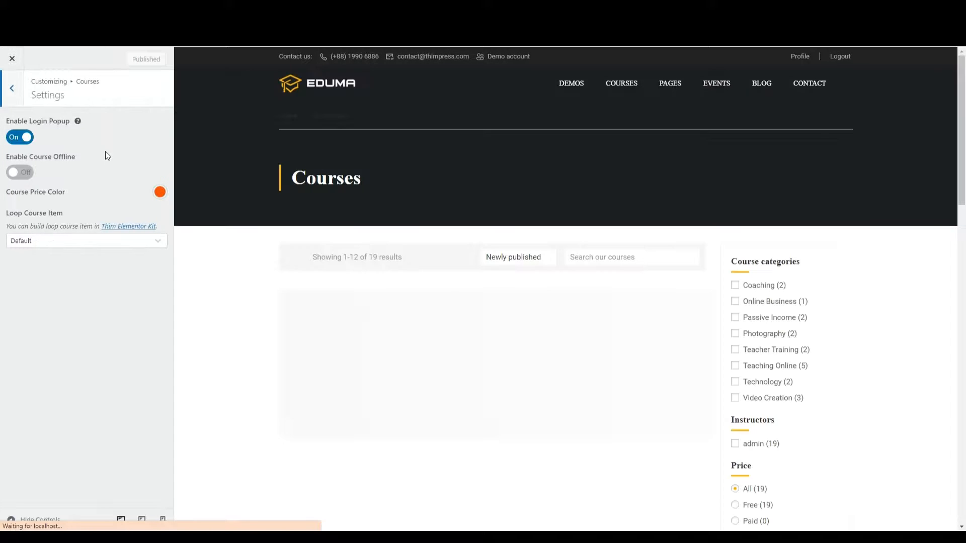
pyautogui.click(85, 240)
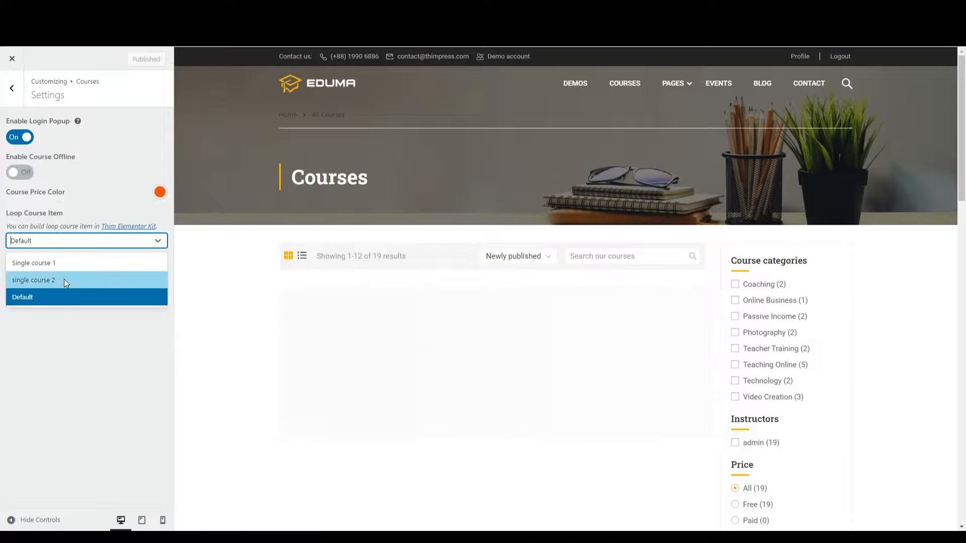
pyautogui.click(33, 280)
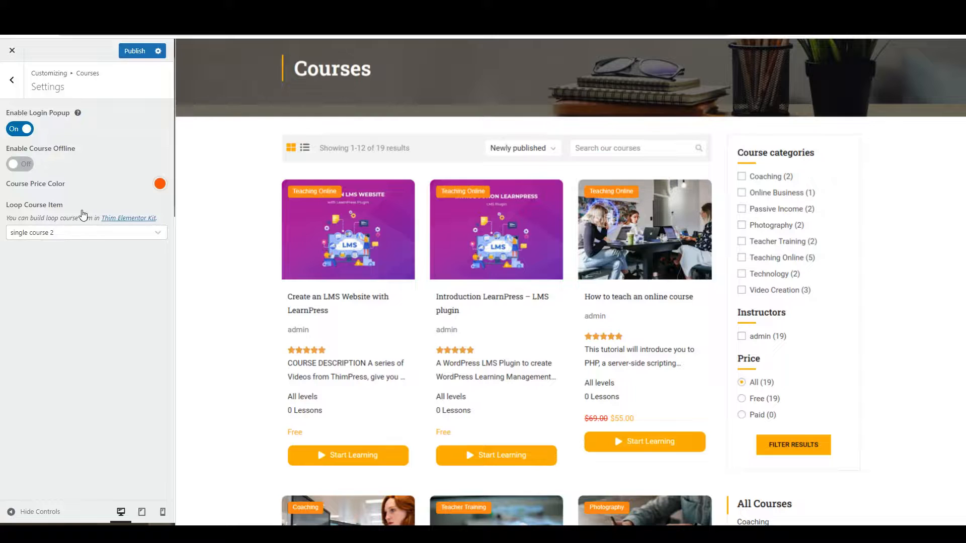
pyautogui.moveTo(97, 143)
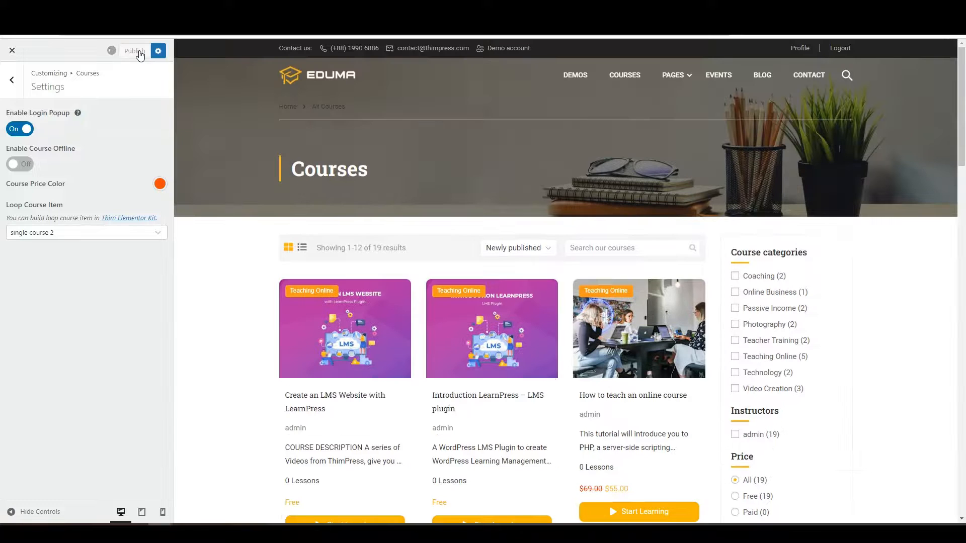
# Publish the course item layout and review the Courses archive cards with star ratings and levels.
pyautogui.click(12, 50)
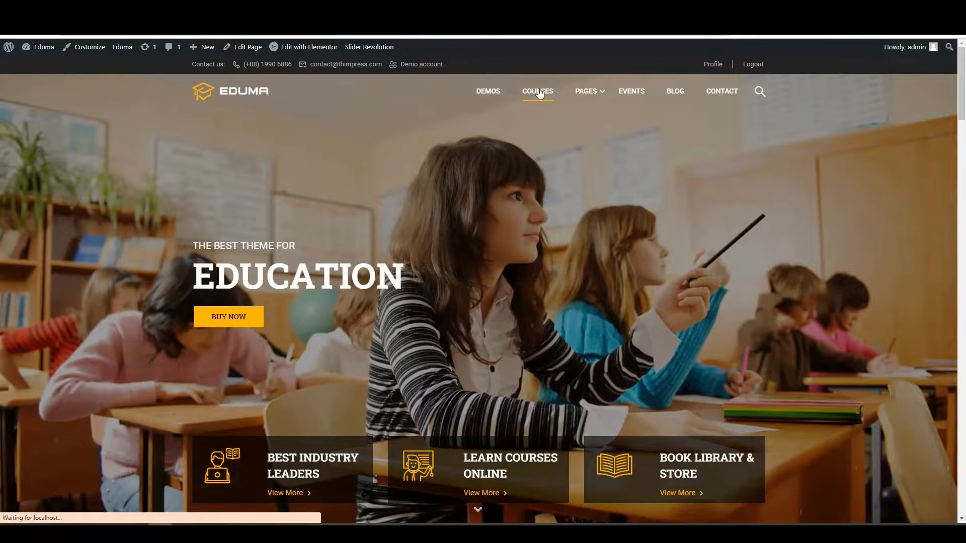
pyautogui.click(538, 92)
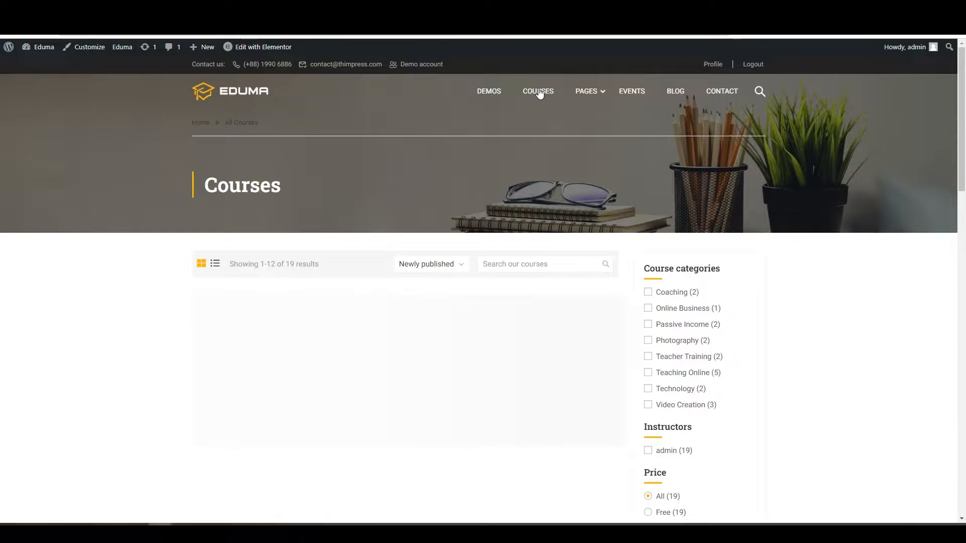
pyautogui.scroll(-3)
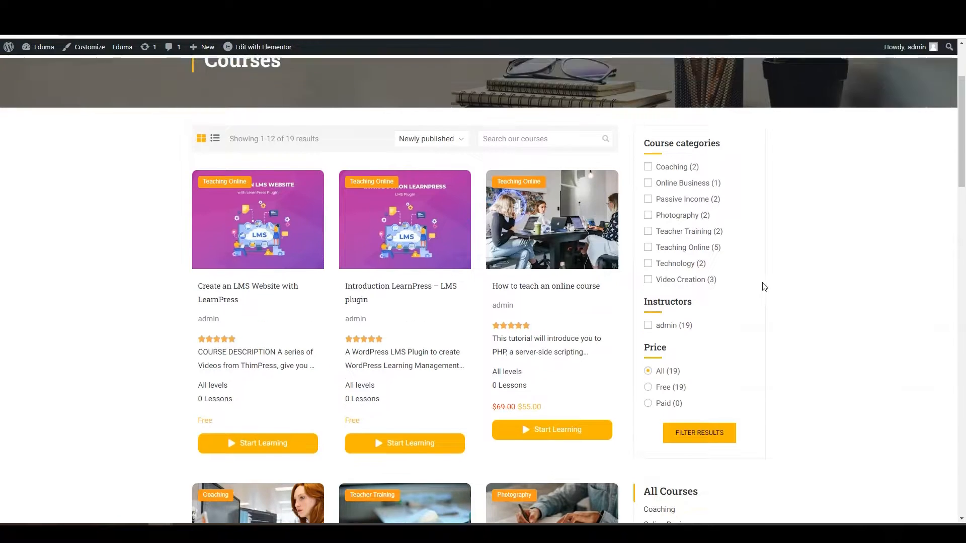
# View the Profile page courses, now showing star ratings and All levels.
pyautogui.click(712, 65)
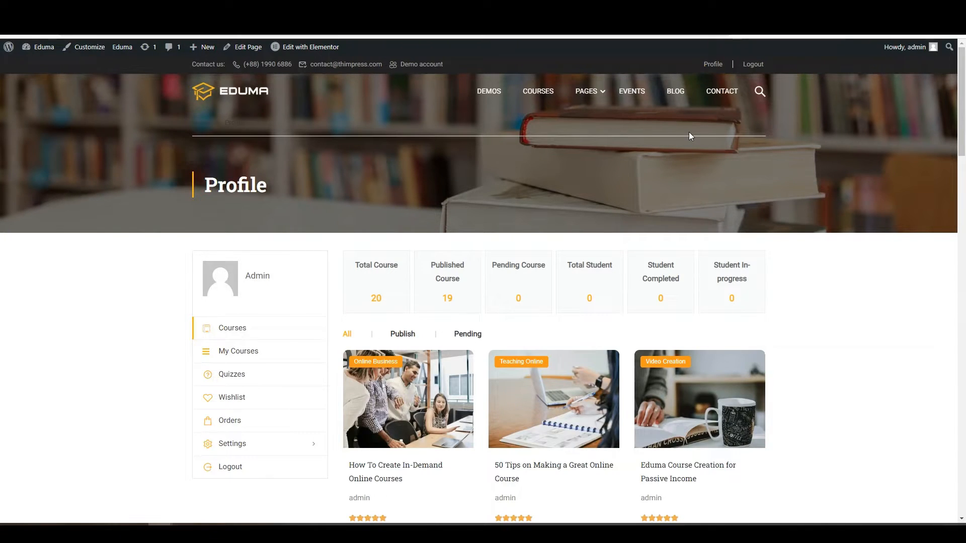
pyautogui.scroll(-3)
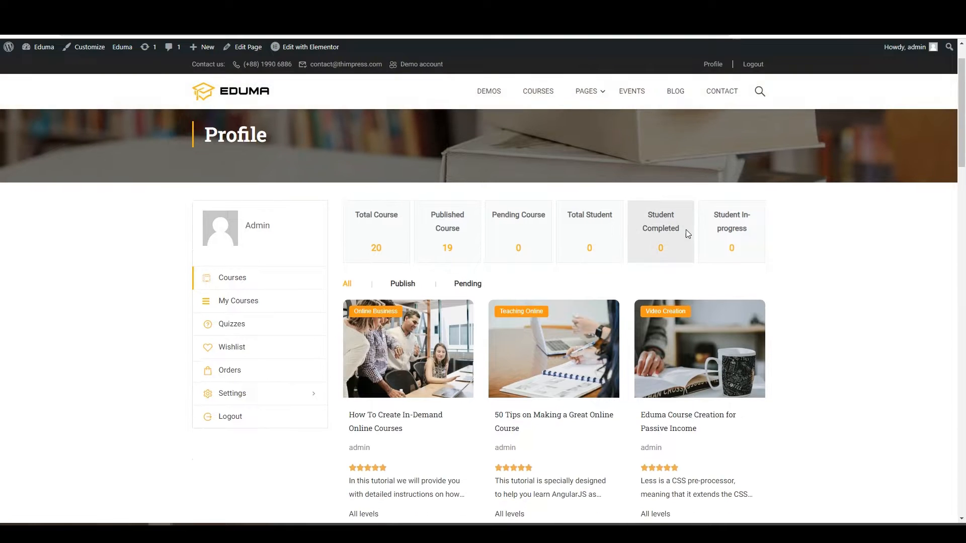
pyautogui.scroll(-3)
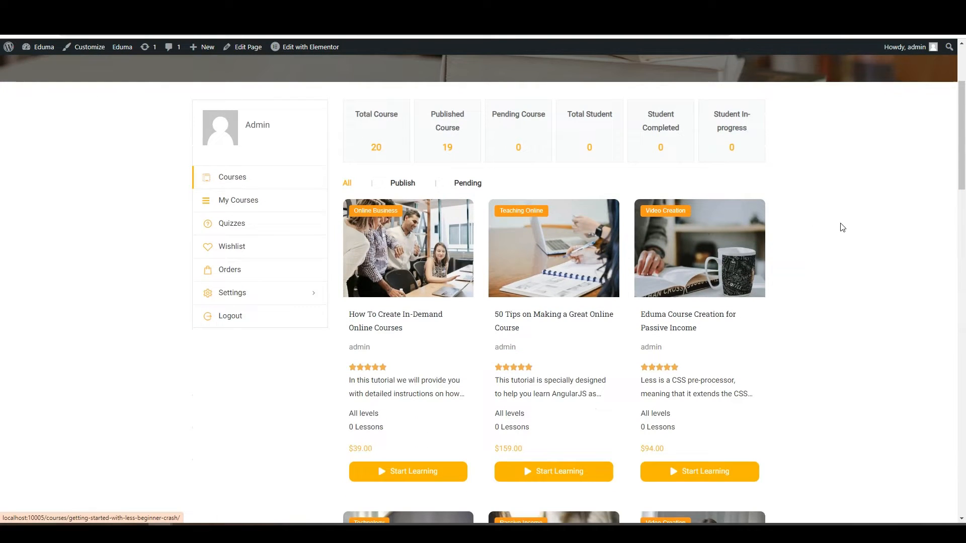
pyautogui.moveTo(827, 250)
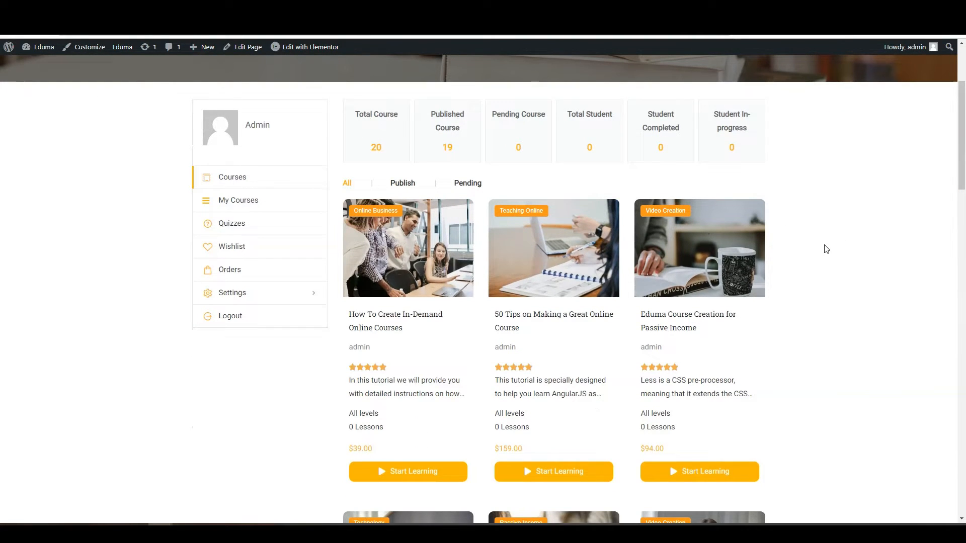